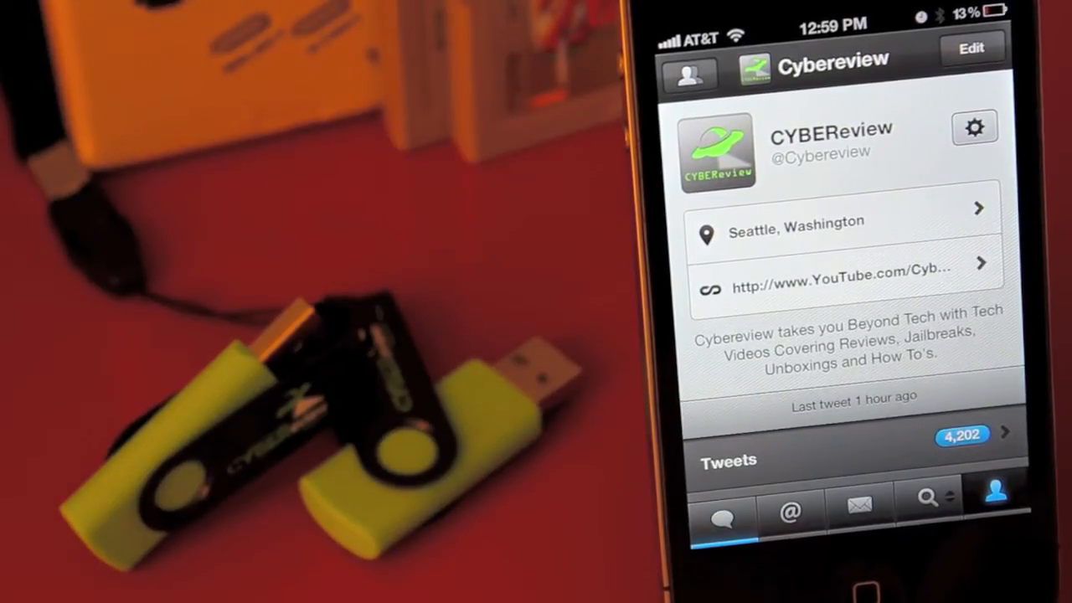
Step: Reach Accounts & Settings from the Cybereview profile's accounts list
left_click(690, 73)
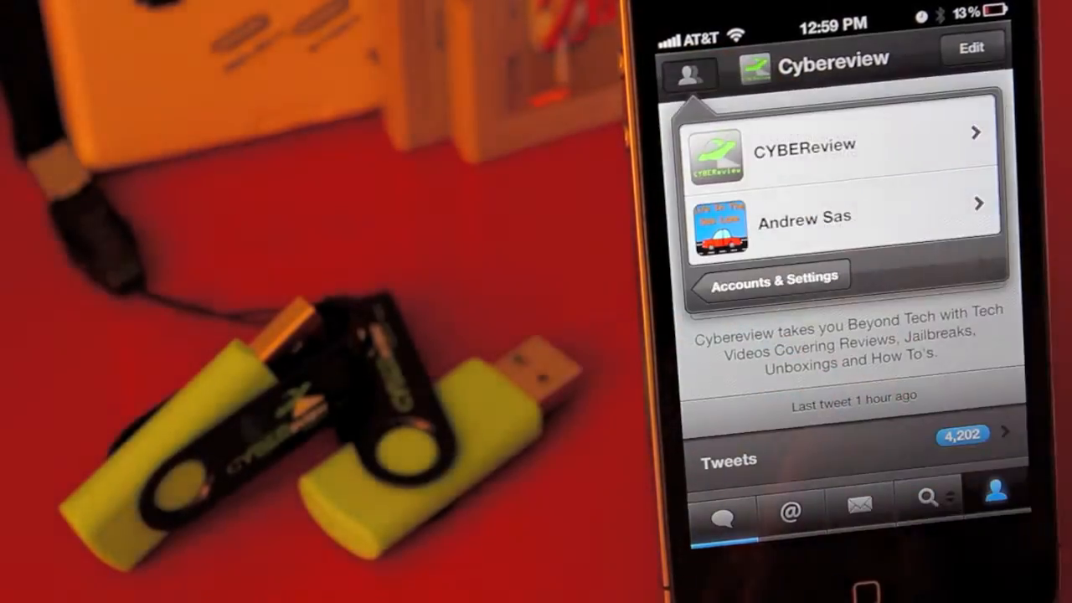
left_click(771, 276)
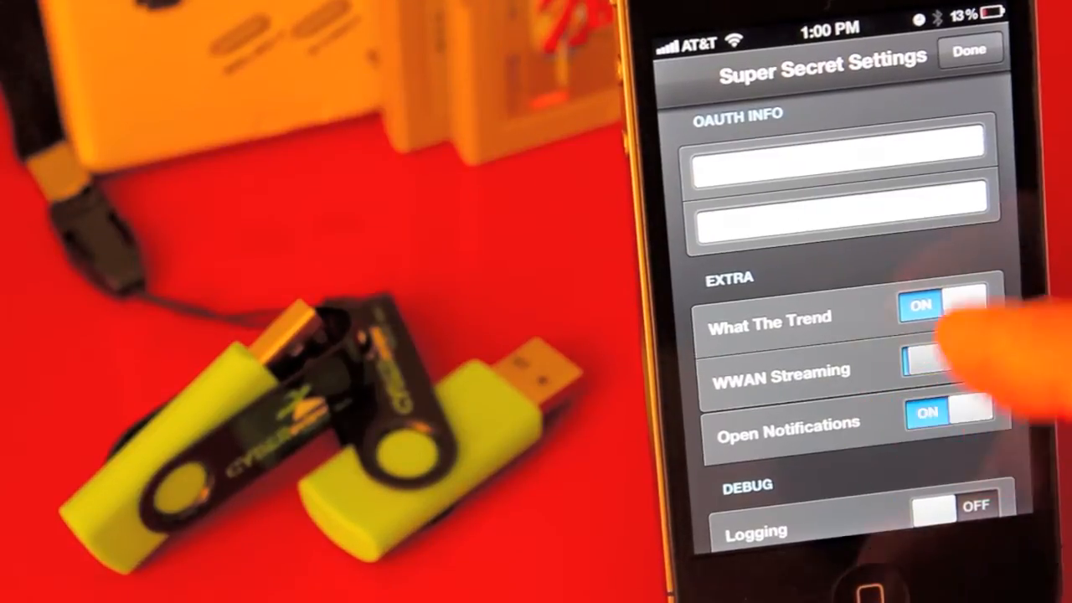
Step: Toggle WWAN Streaming in the Super Secret Settings, then return to the Settings list
left_click(938, 306)
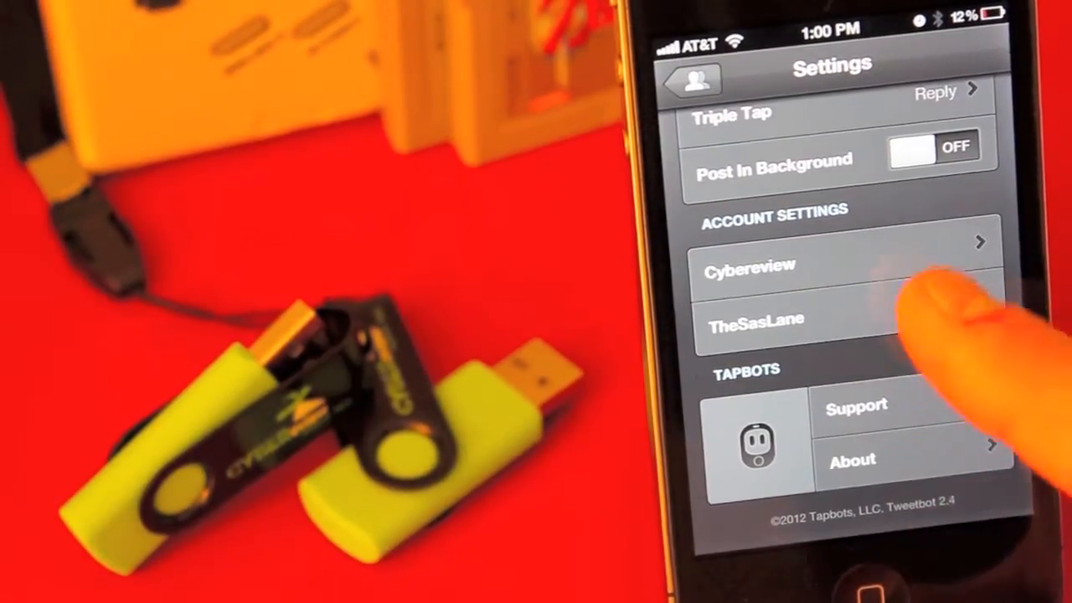
left_click(767, 266)
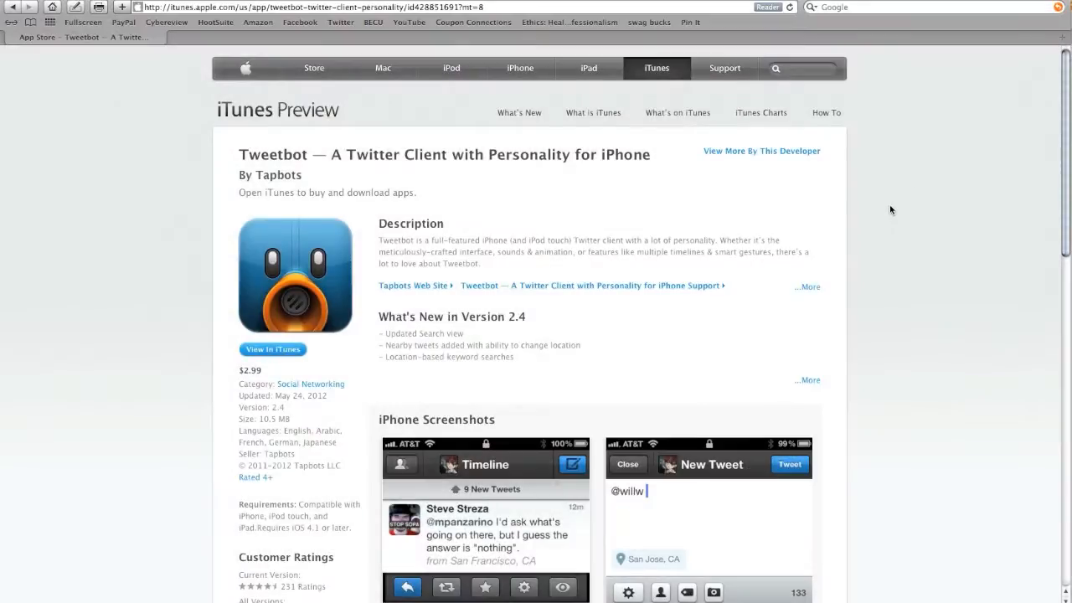
Step: Scroll the Tweetbot iTunes Preview page down past the iPhone screenshots to Customer Reviews
scroll("down", 3)
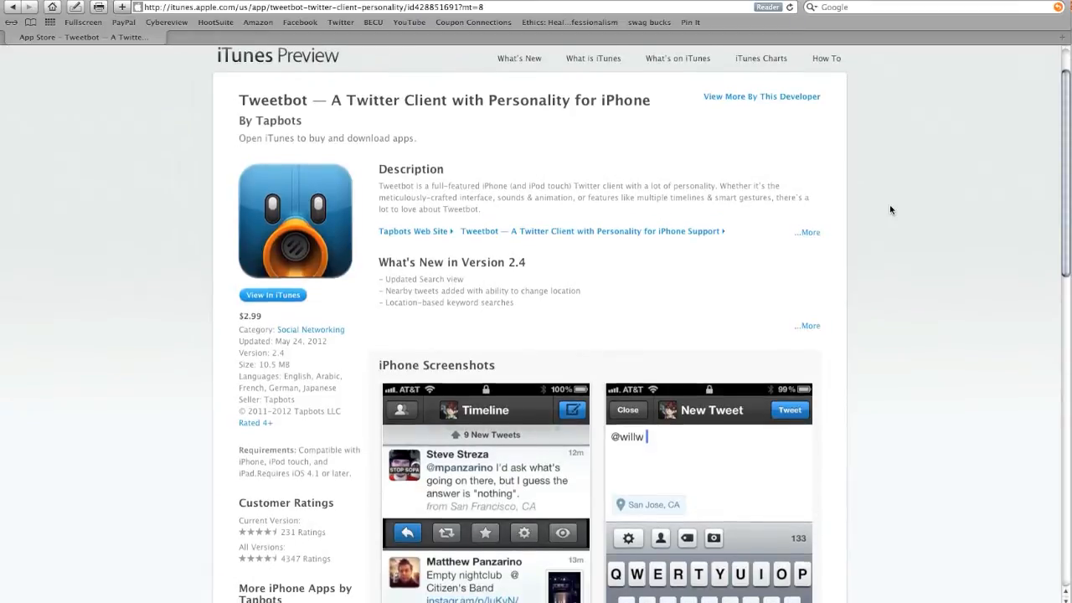
scroll("down", 3)
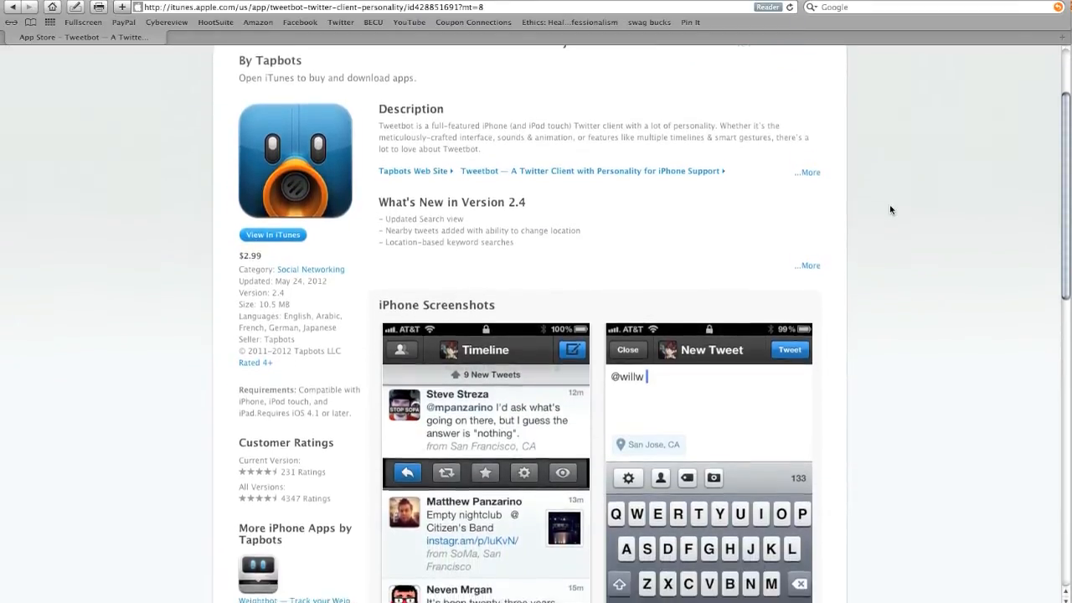
scroll("down", 3)
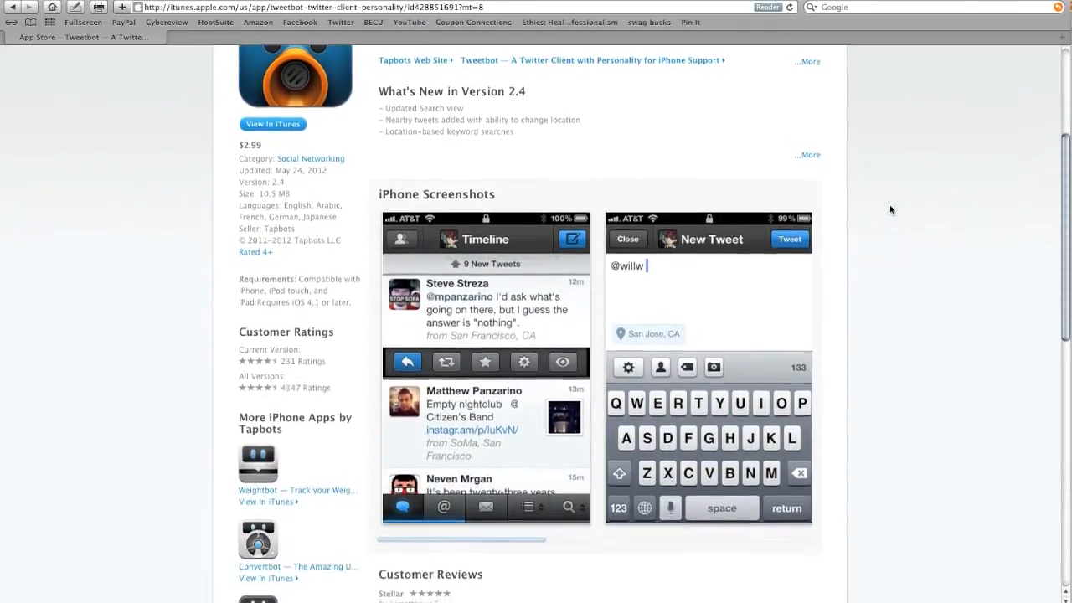
scroll("down", 3)
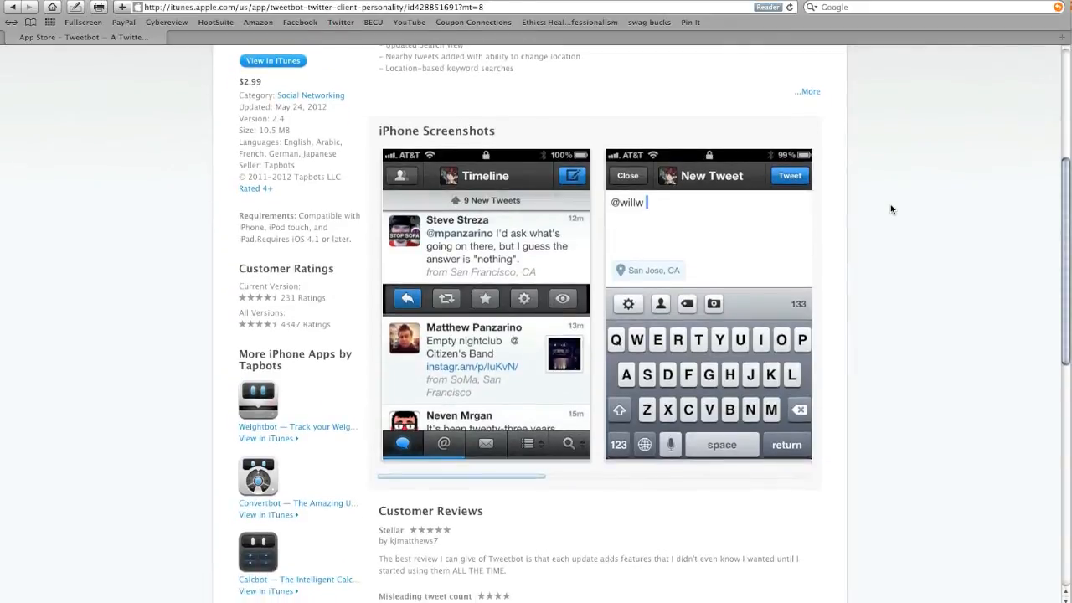